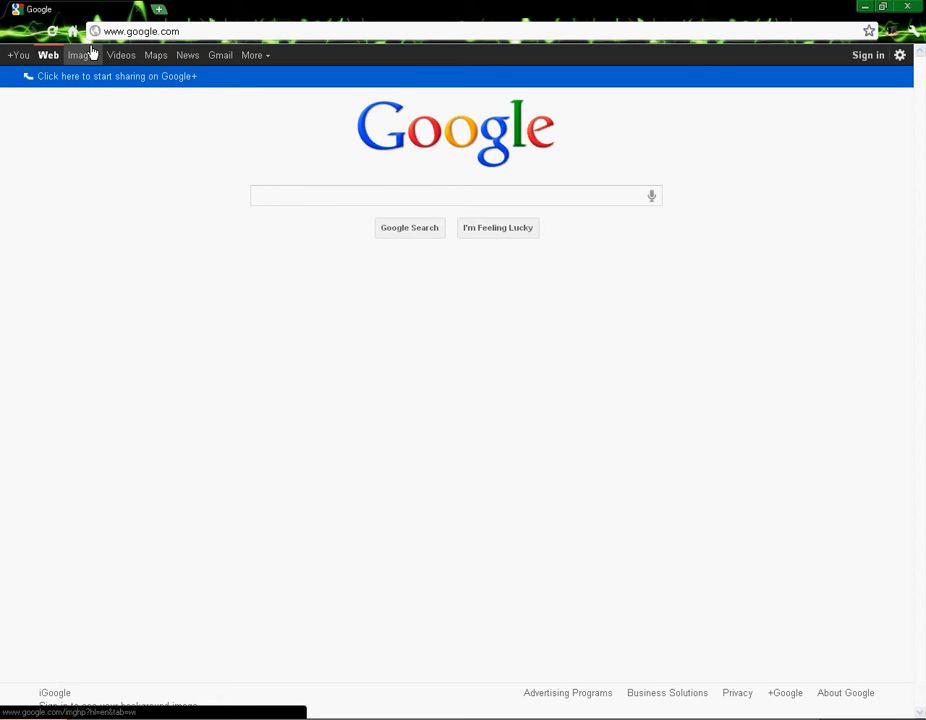
Step: Search Google Images for 'smoke' and scroll through several pages of results
left_click(82, 56)
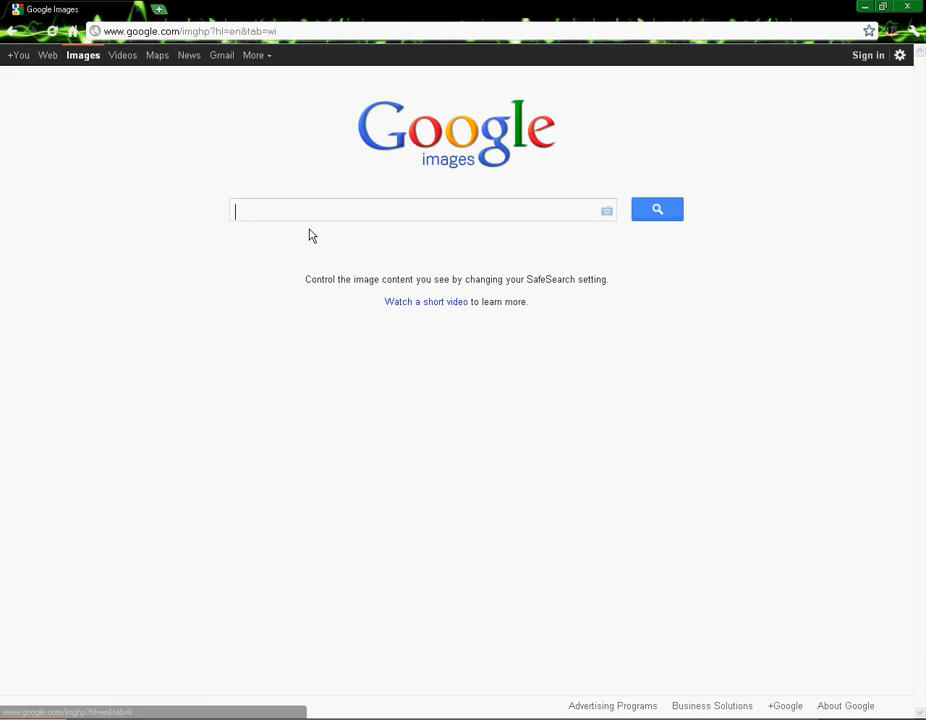
type("smoke")
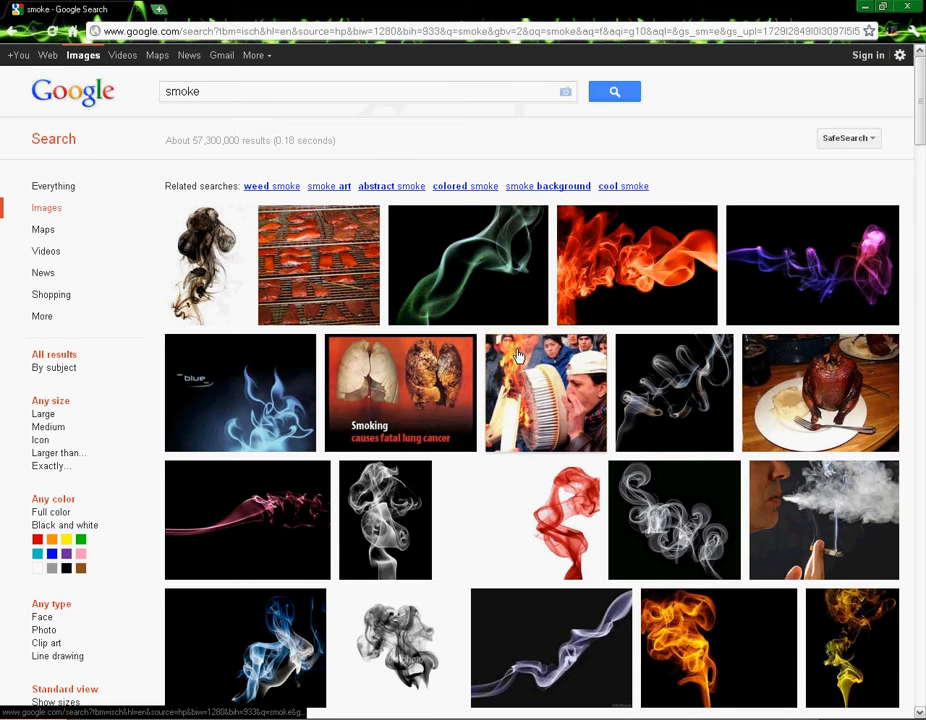
scroll("down", 3)
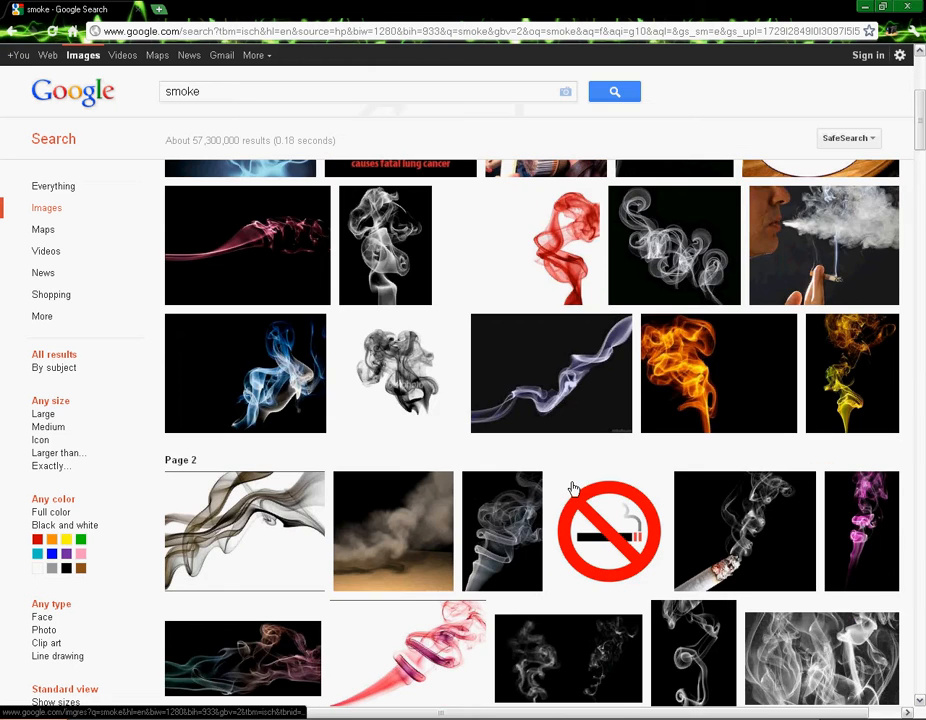
scroll("down", 3)
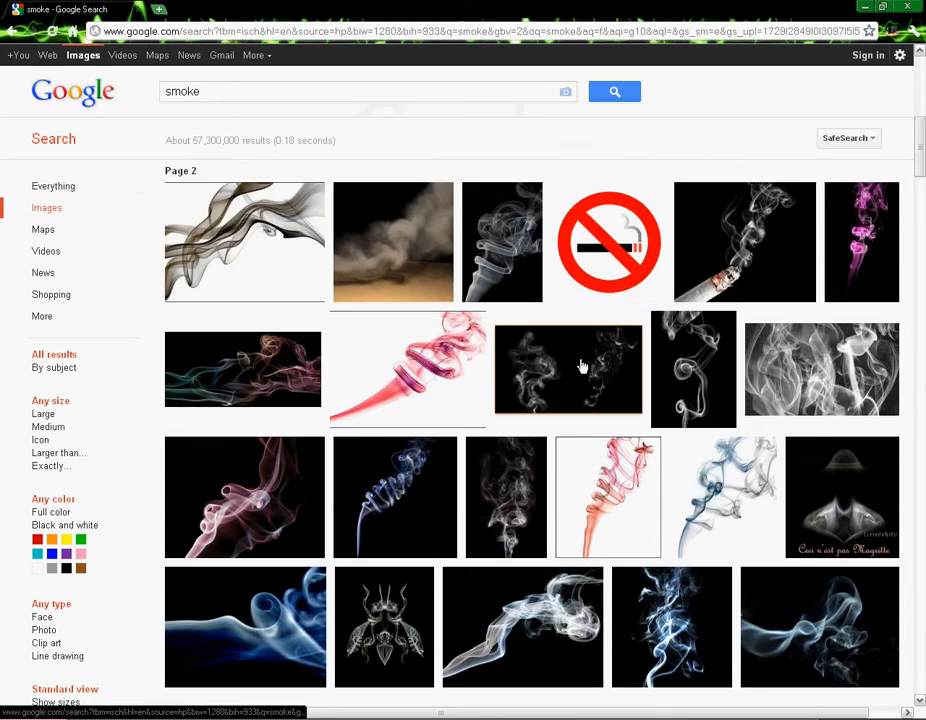
scroll("down", 3)
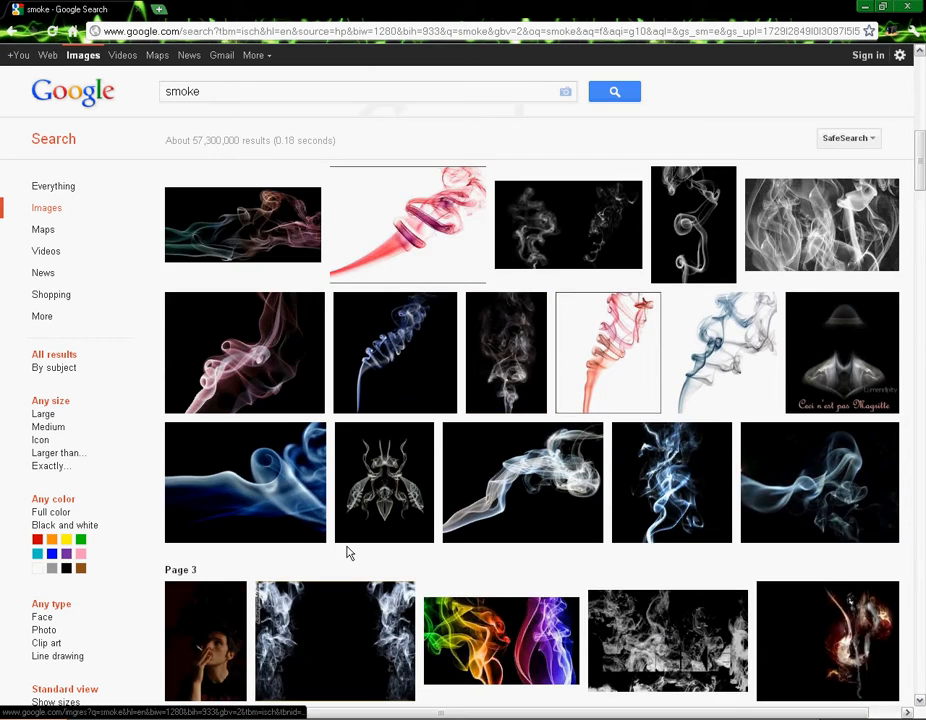
scroll("down", 3)
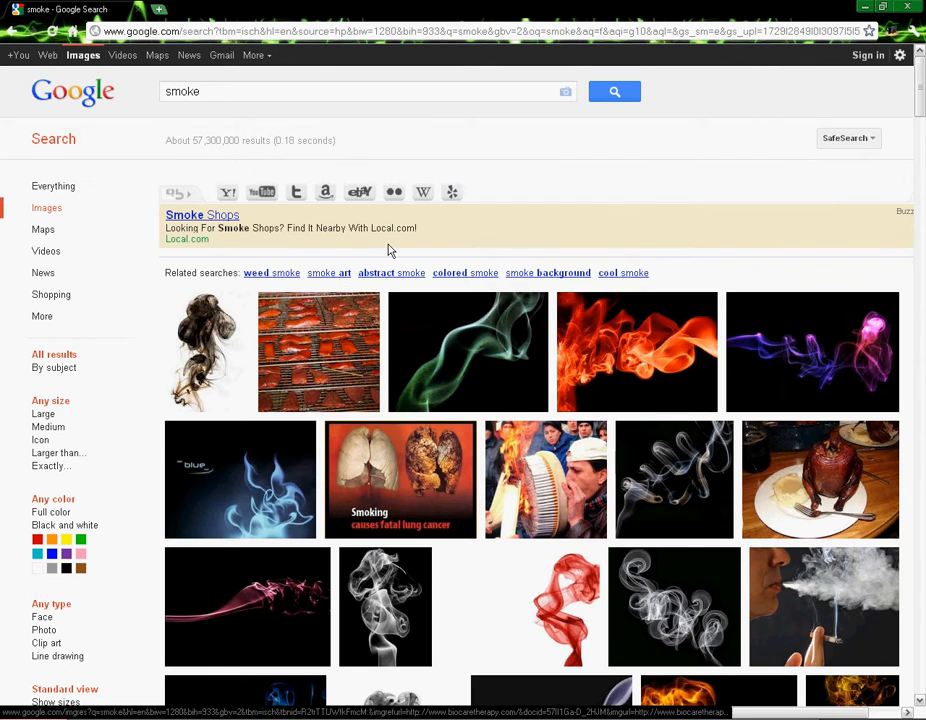
mouse_move(280, 62)
type(" animation")
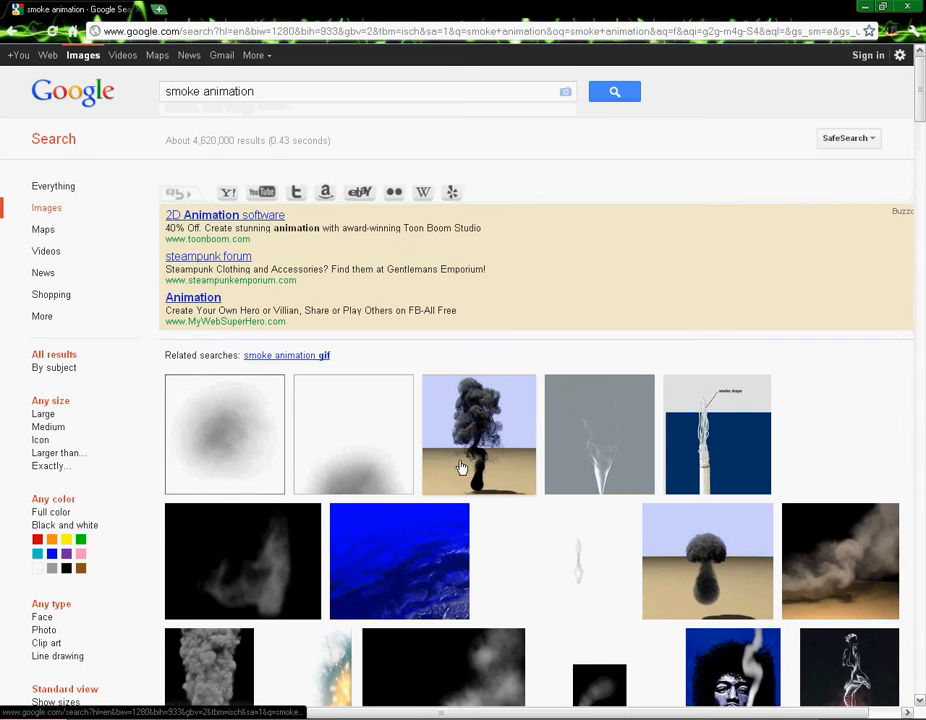
Step: Scroll the smoke animation results and copy the dark smoke puff thumbnail
scroll("down", 3)
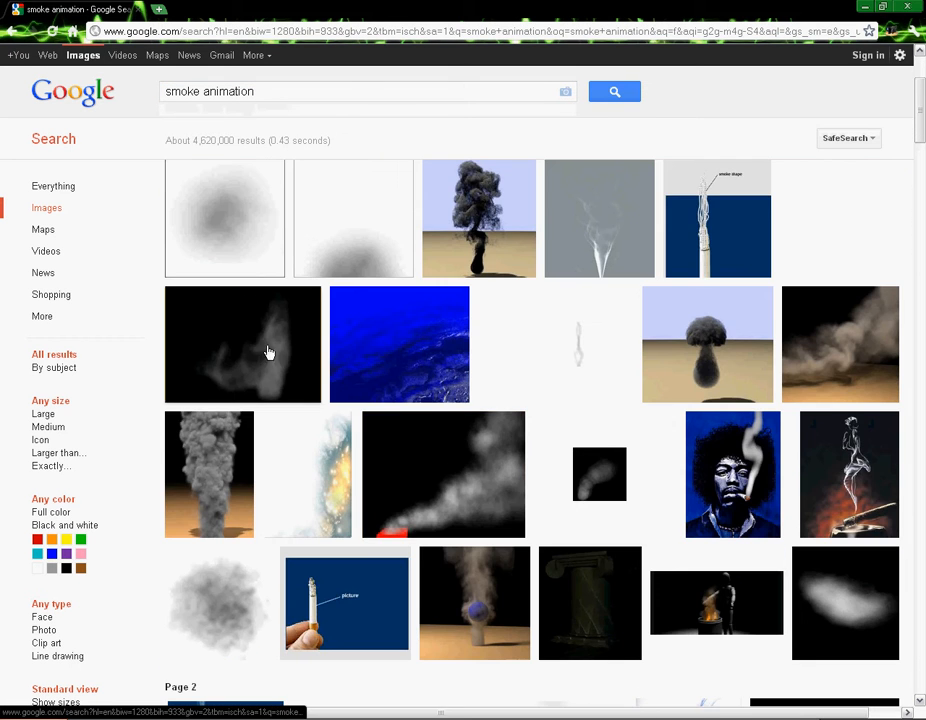
right_click(268, 352)
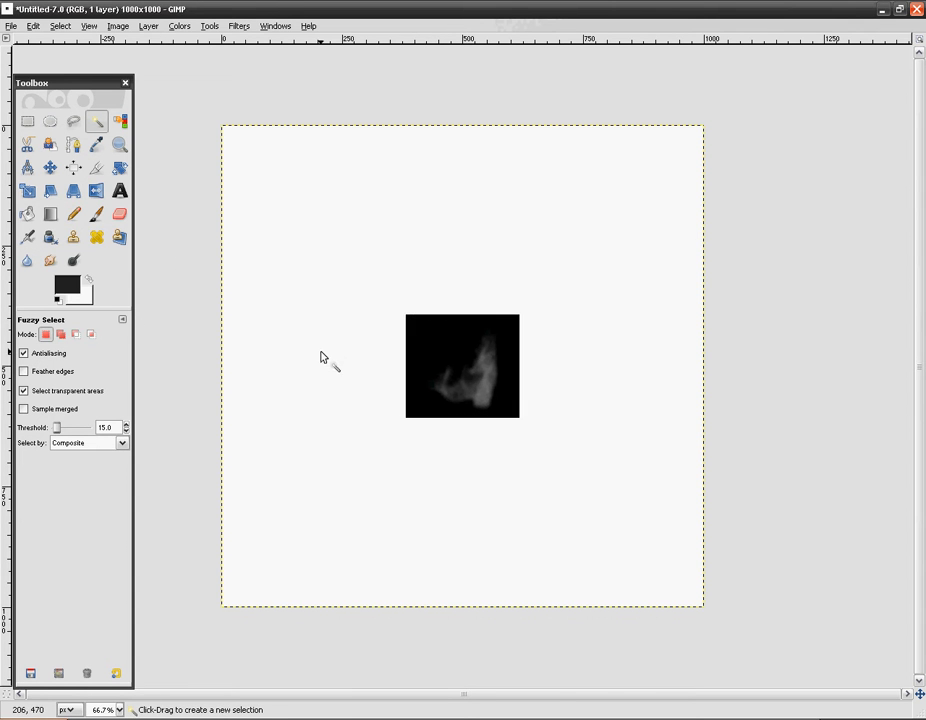
Step: Fuzzy-select the black background around the pasted smoke puff and clear it
left_click(448, 356)
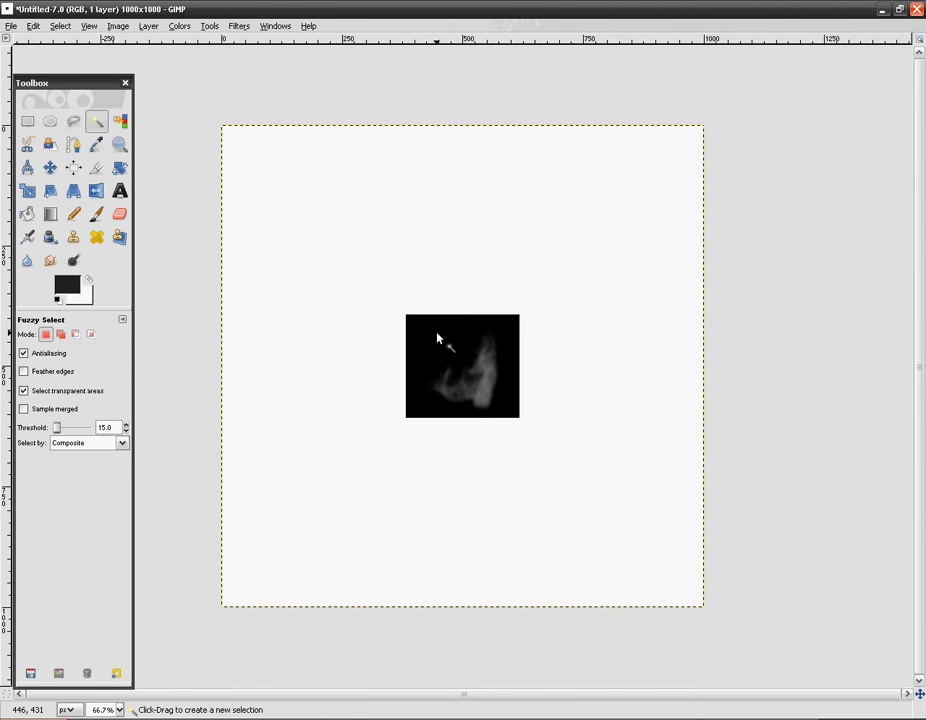
left_click(436, 352)
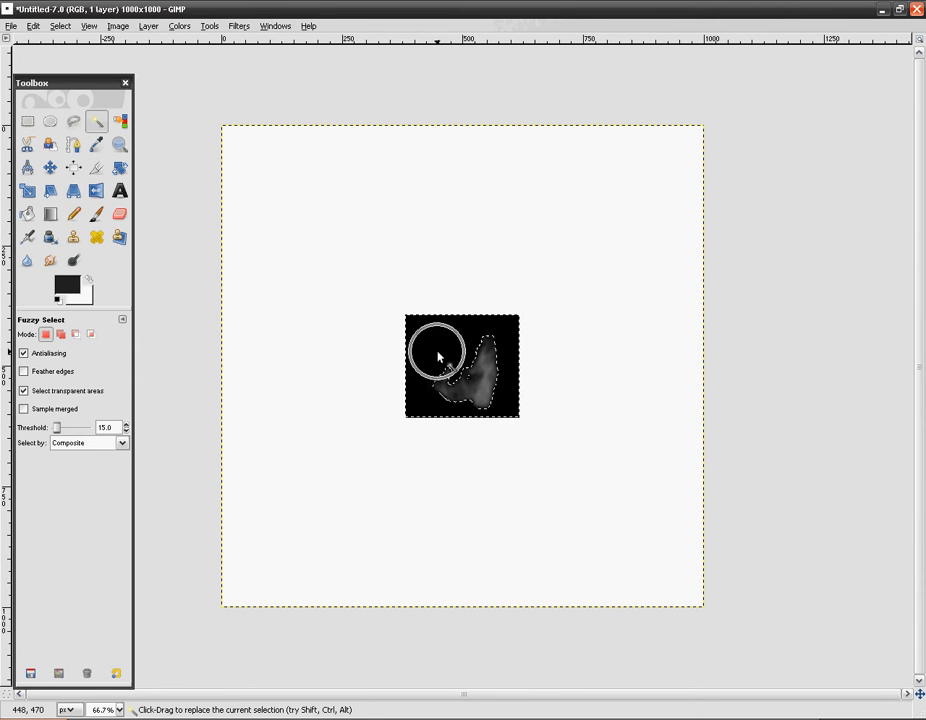
left_click(436, 356)
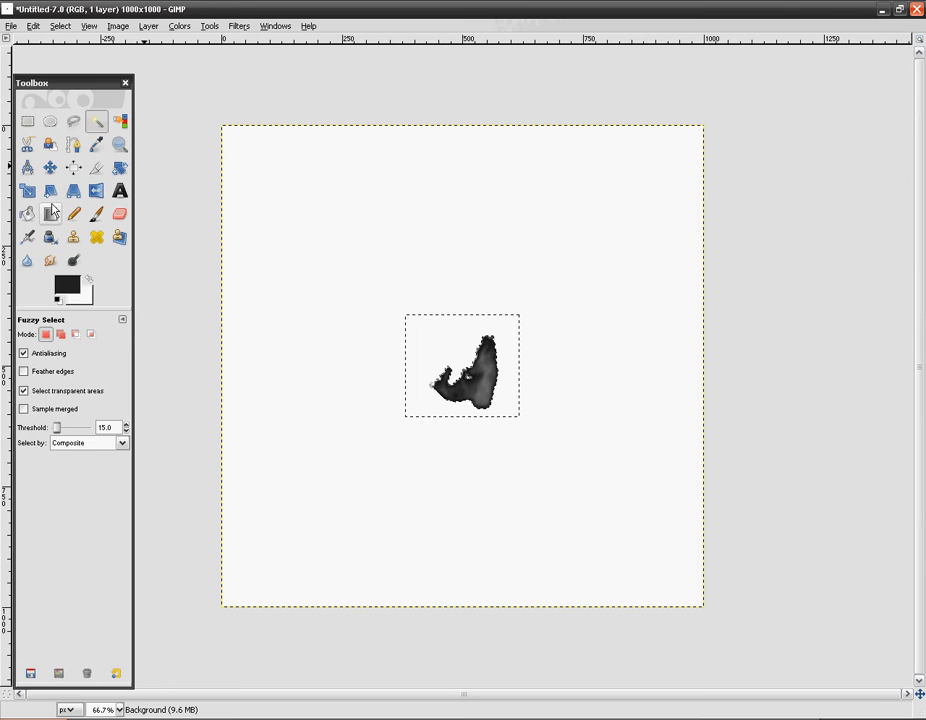
Step: Try the Blend and Rectangle Select tools, then clear the canvas back to white
left_click(50, 214)
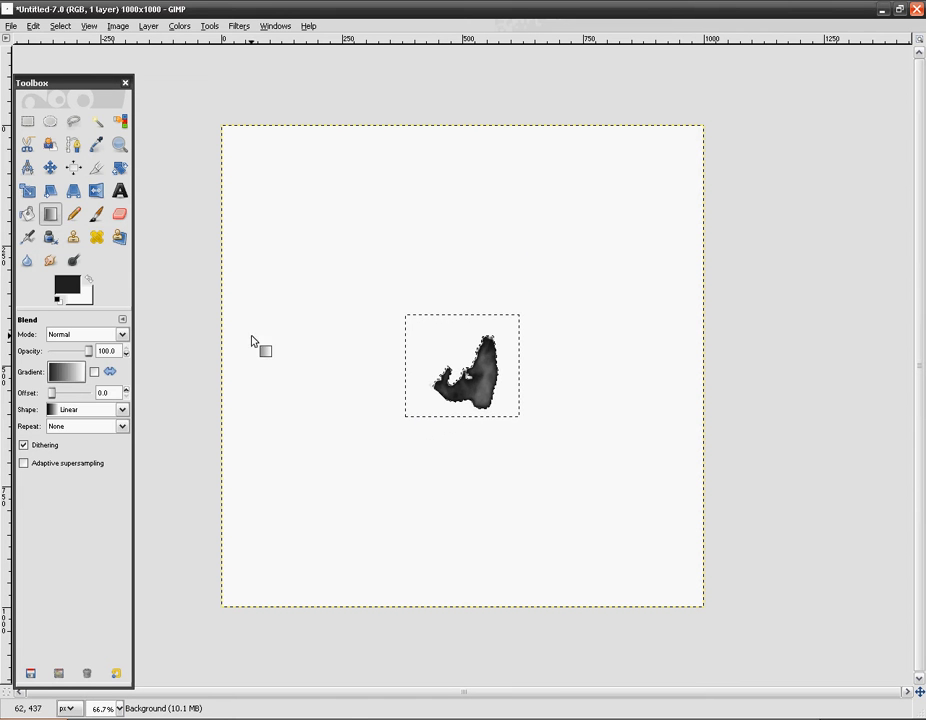
left_click(28, 122)
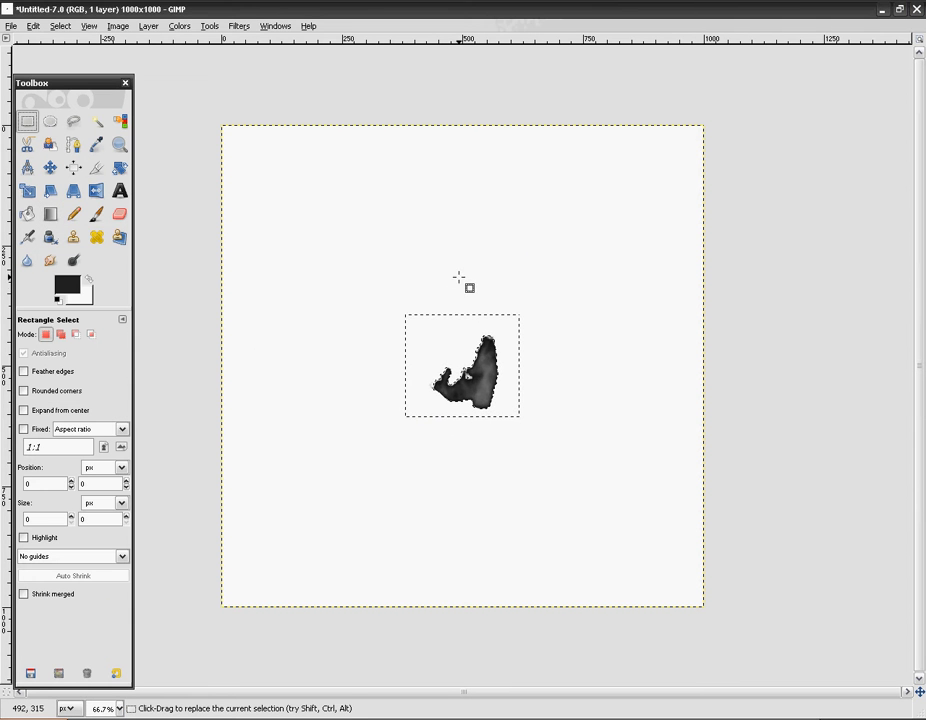
left_click(12, 24)
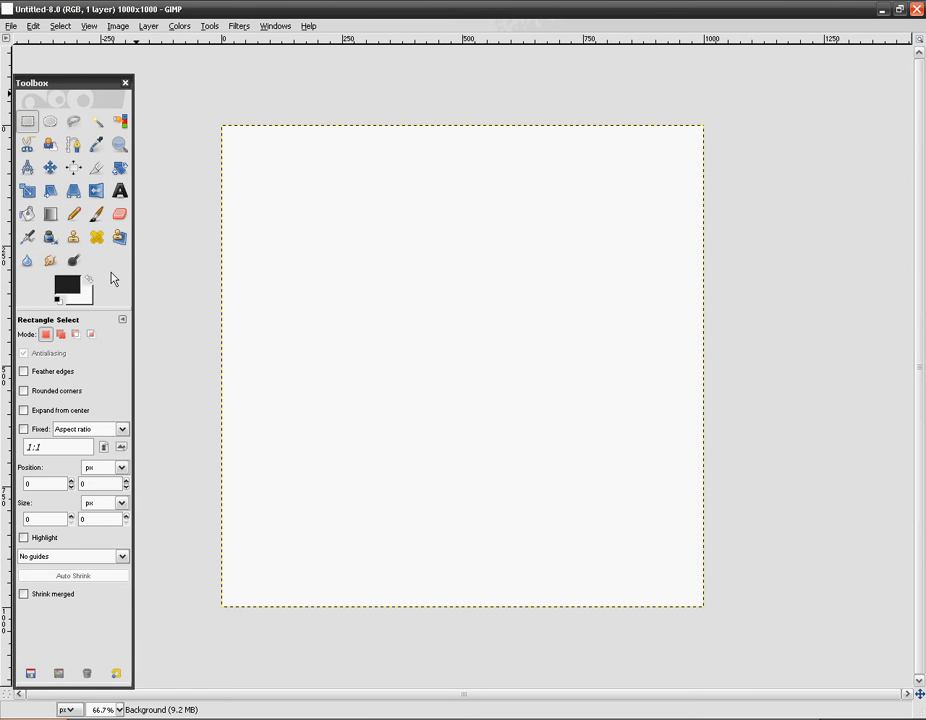
Step: Choose a pale gray foreground for the Paintbrush and dab a light mark at canvas centre
left_click(96, 214)
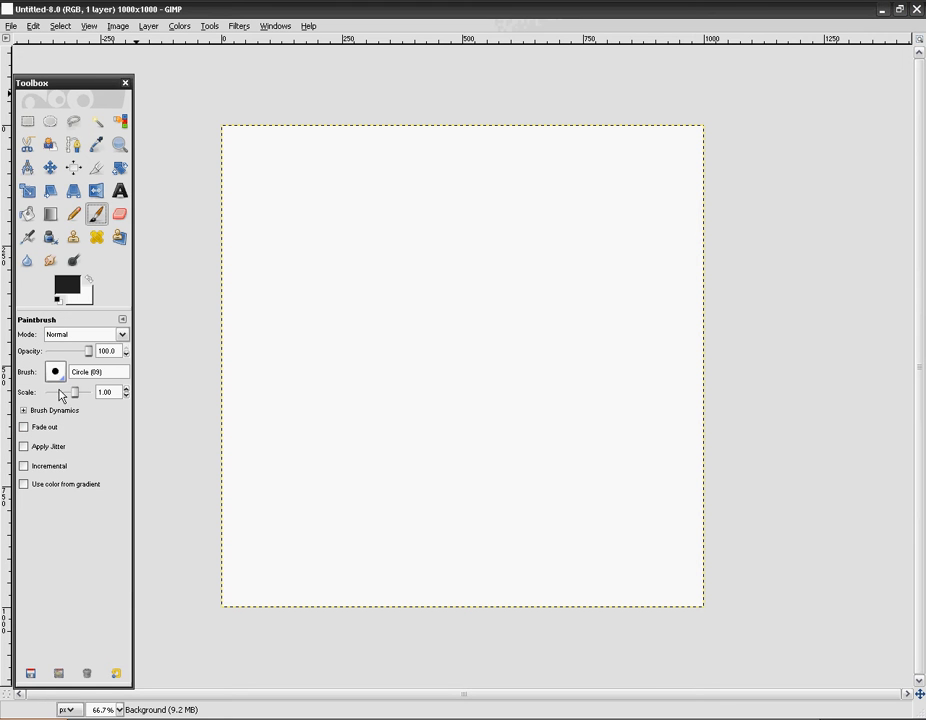
left_click(56, 370)
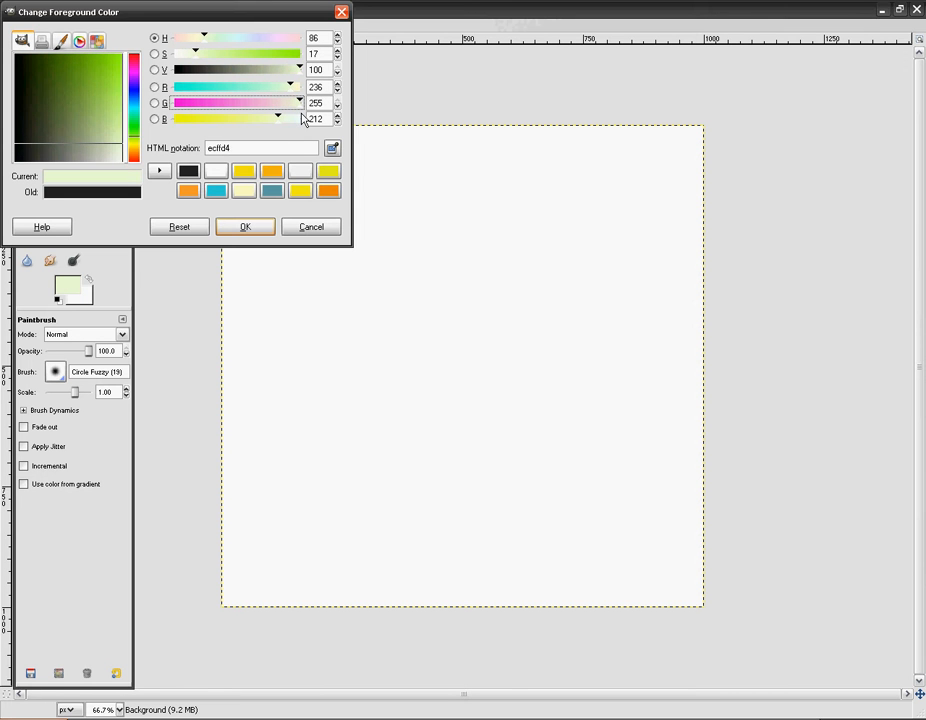
left_click(108, 162)
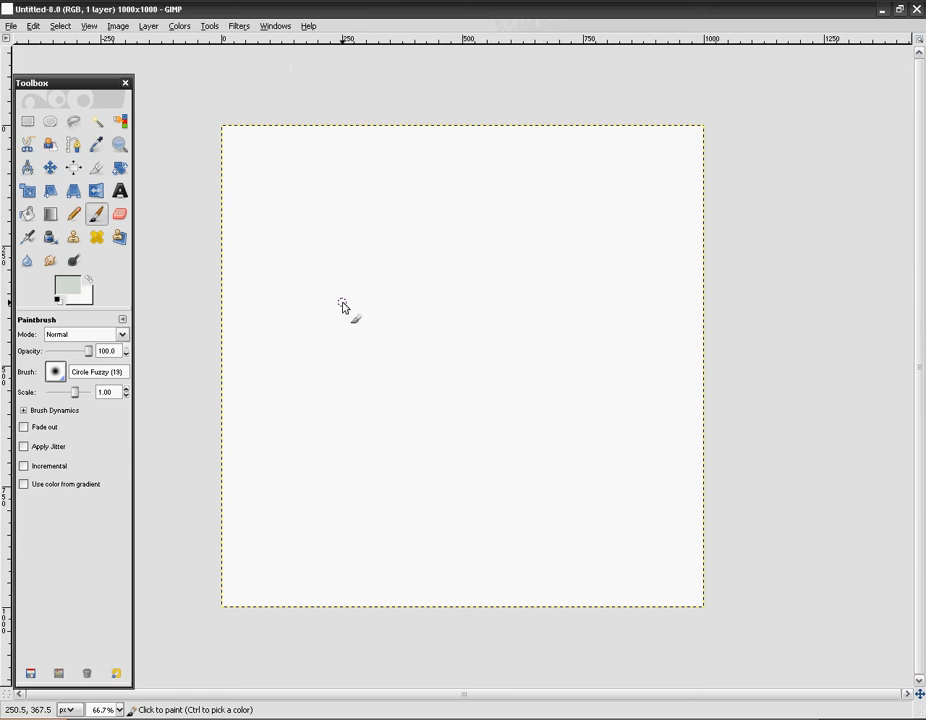
left_click(420, 336)
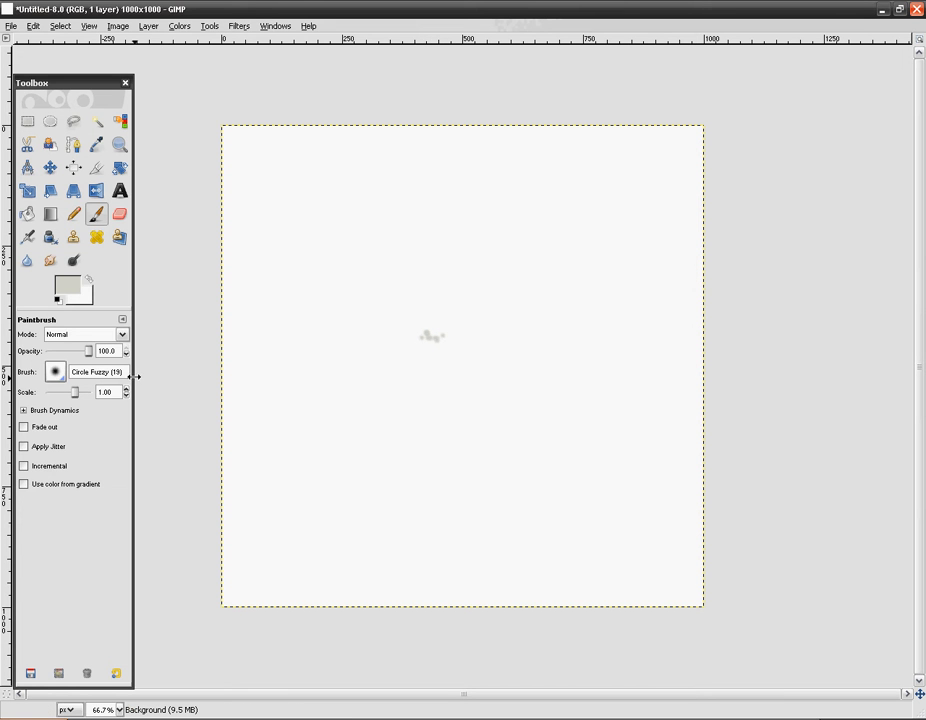
Step: Zoom in on the centre to 200% and airbrush a gray smoke cloud with faint streaks
left_click(120, 144)
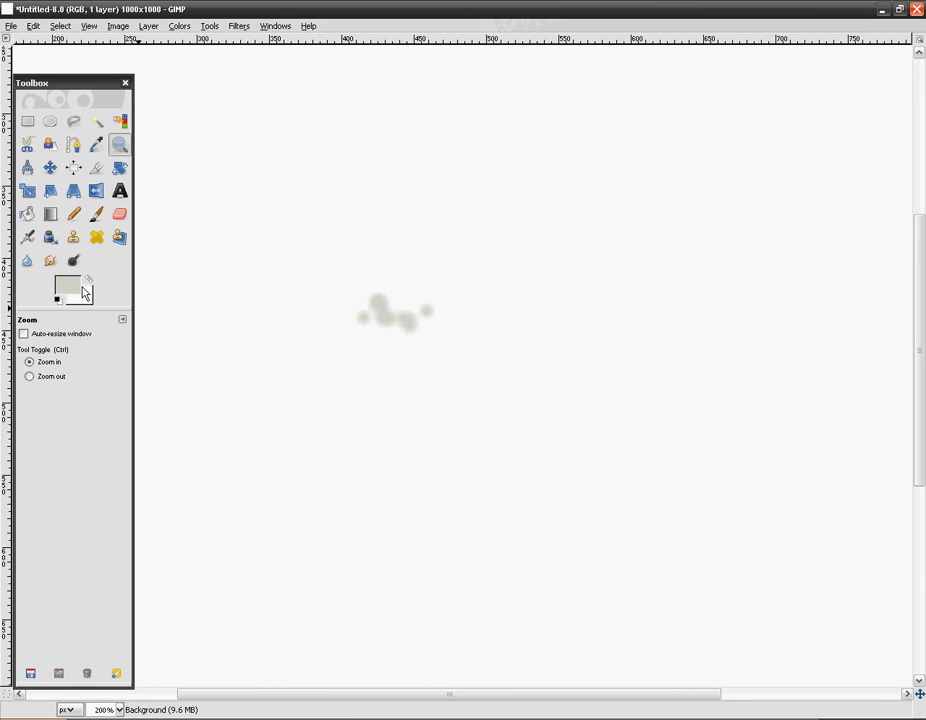
left_click(96, 212)
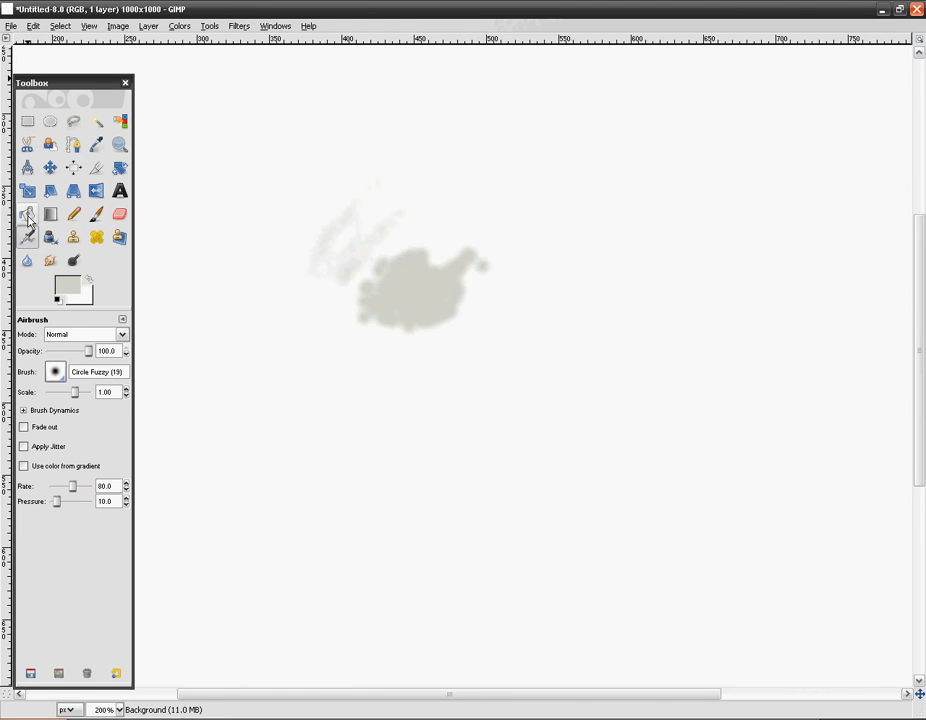
left_click(12, 26)
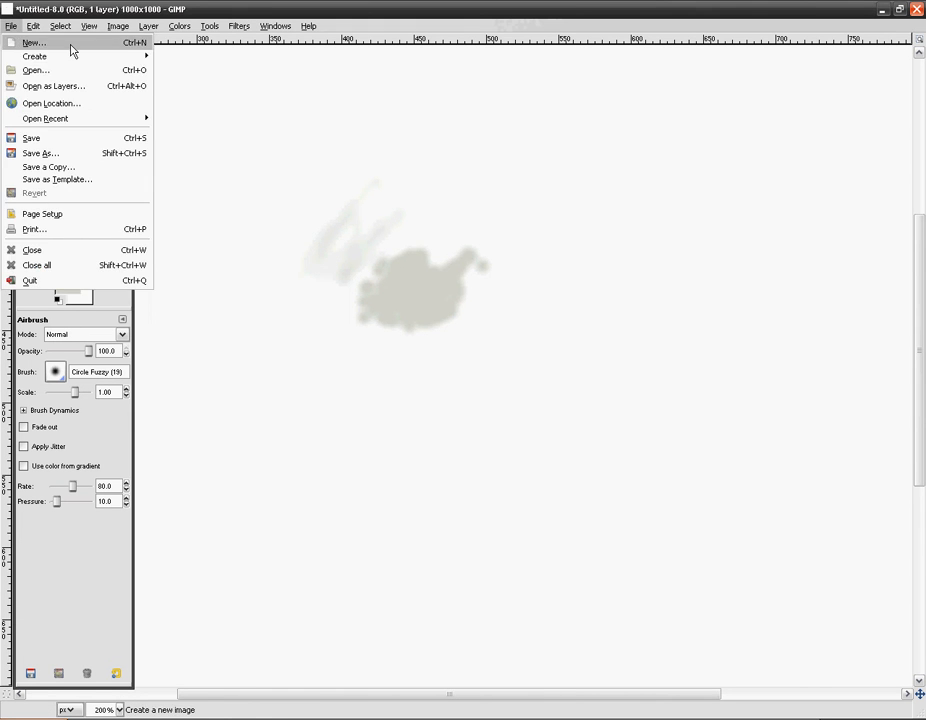
Step: Create a new 1000×1000 image and maximize its window for airbrushing the puffs
left_click(32, 42)
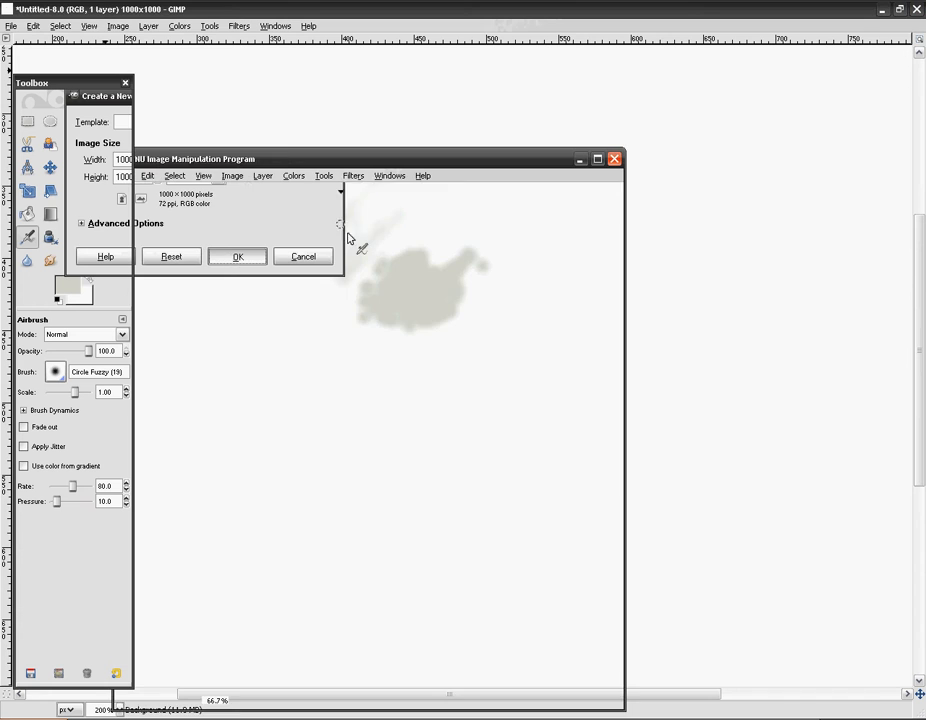
left_click(236, 256)
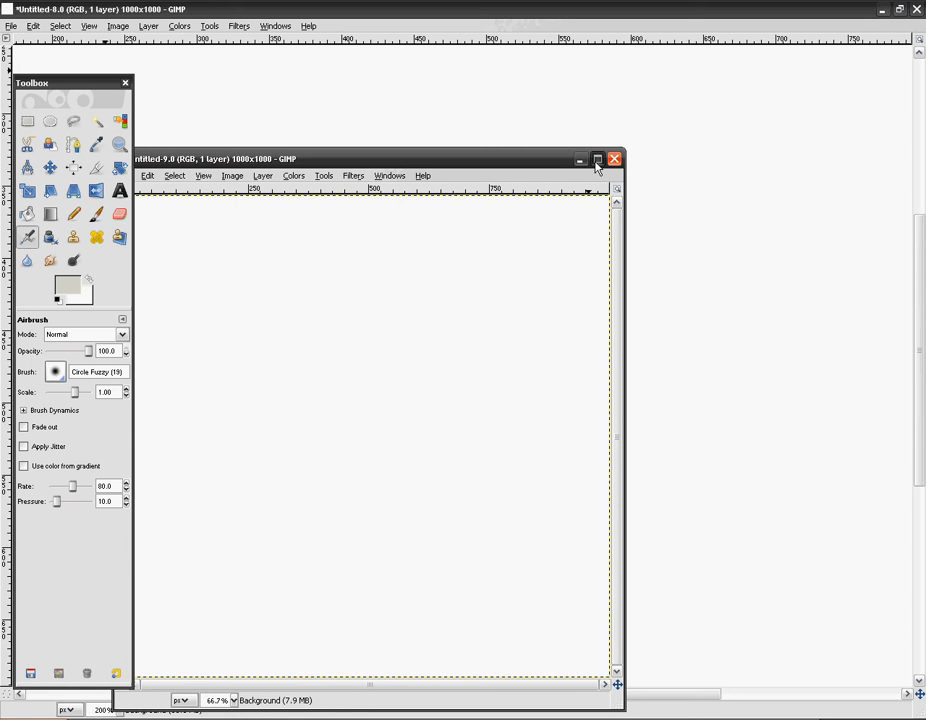
left_click(596, 160)
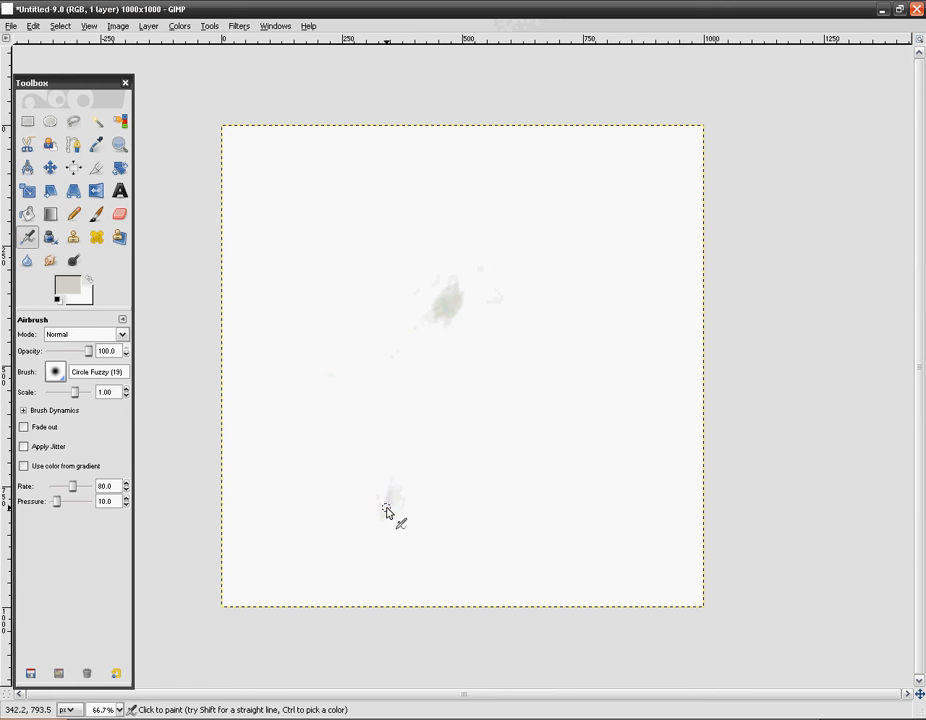
mouse_move(376, 520)
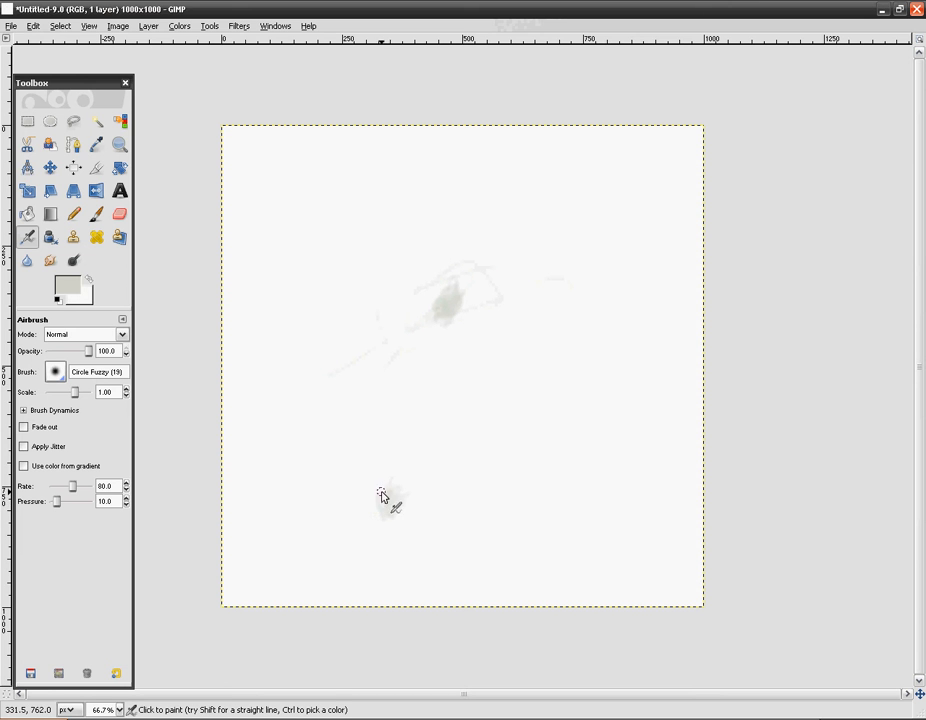
mouse_move(164, 448)
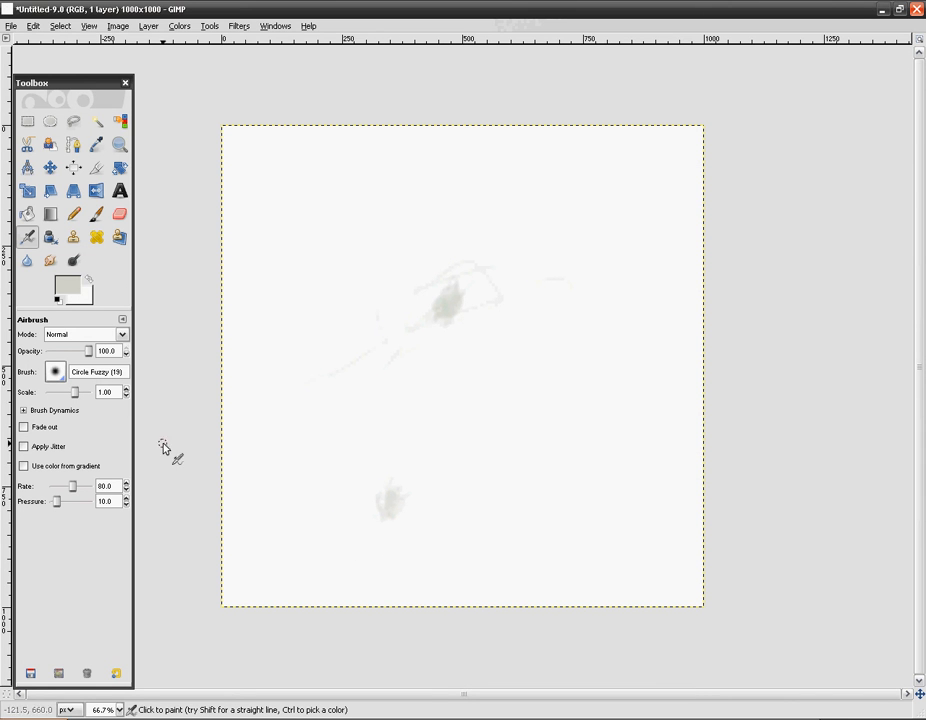
Step: Paint a thick gray hooked stroke below the lower puff with the Circle (19) brush
left_click(96, 212)
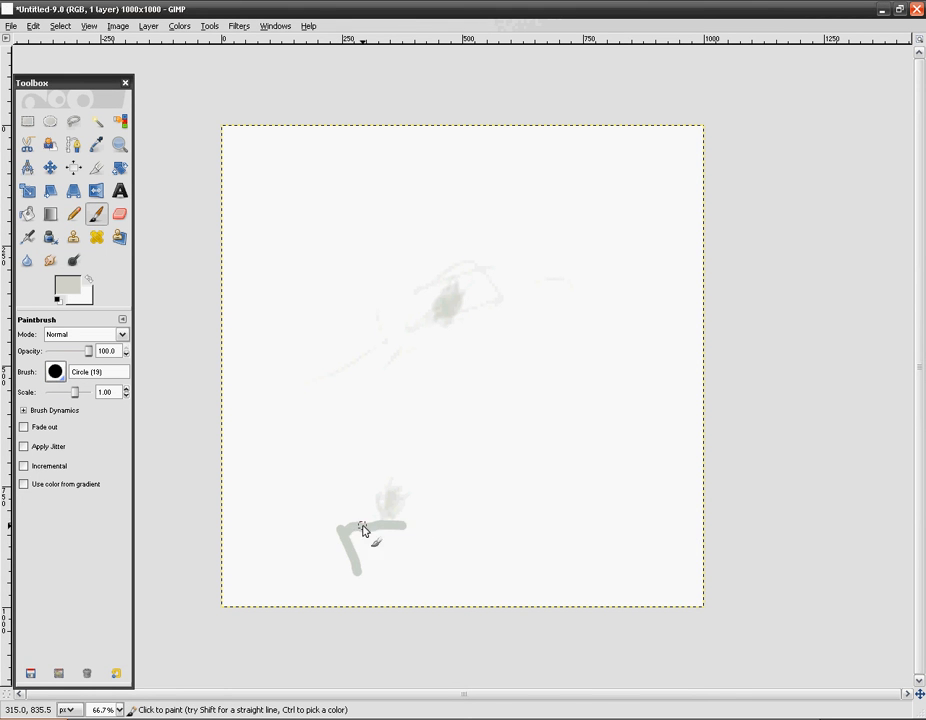
left_click(120, 214)
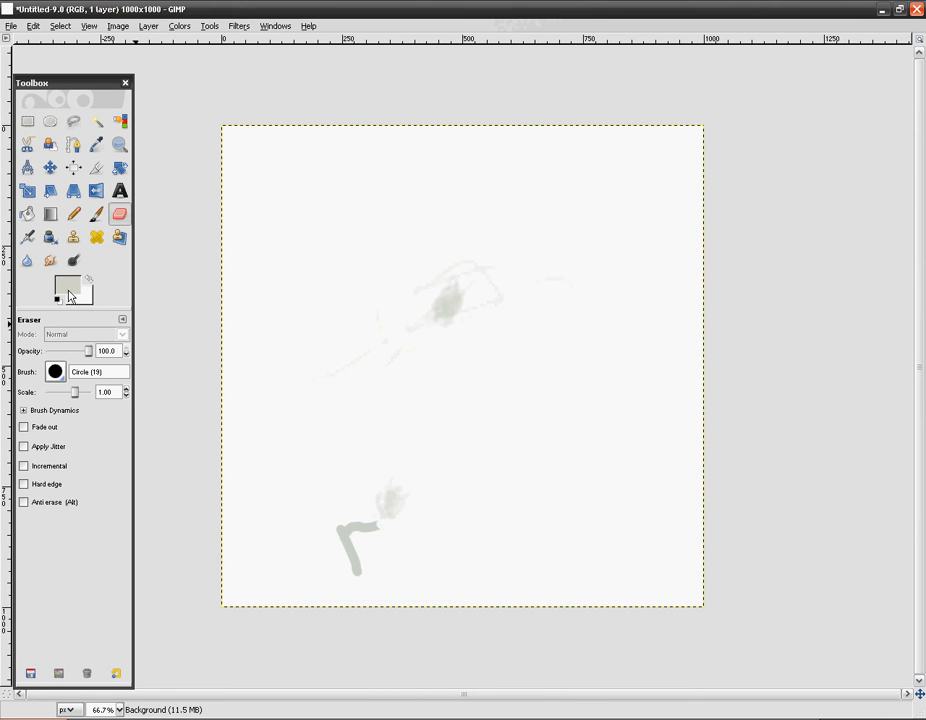
left_click(66, 282)
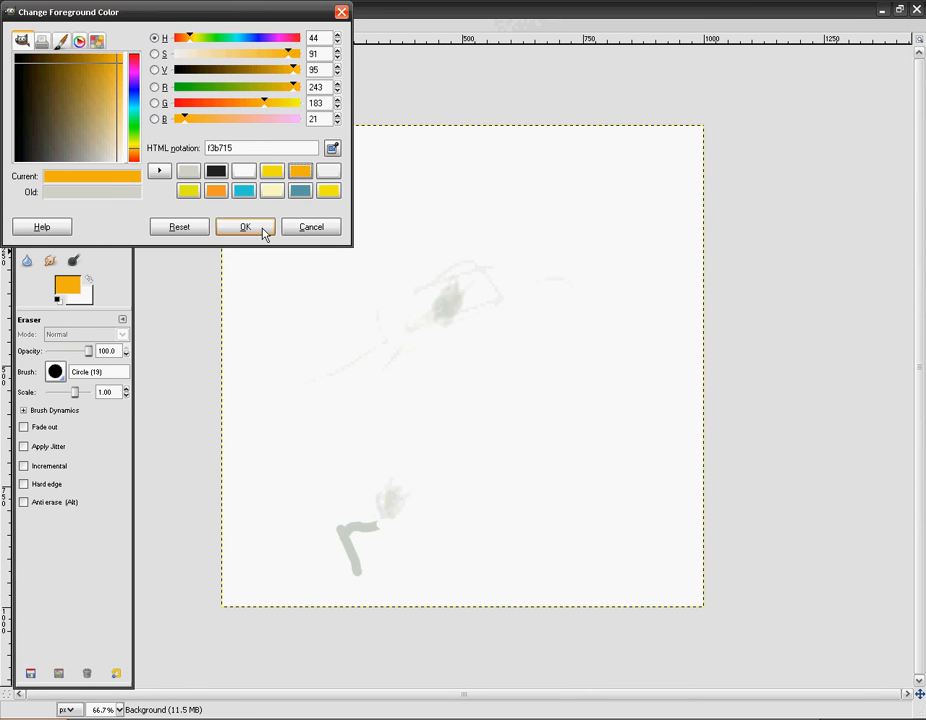
Step: Confirm orange as the paint colour for sketching the gun and muzzle flash
left_click(244, 226)
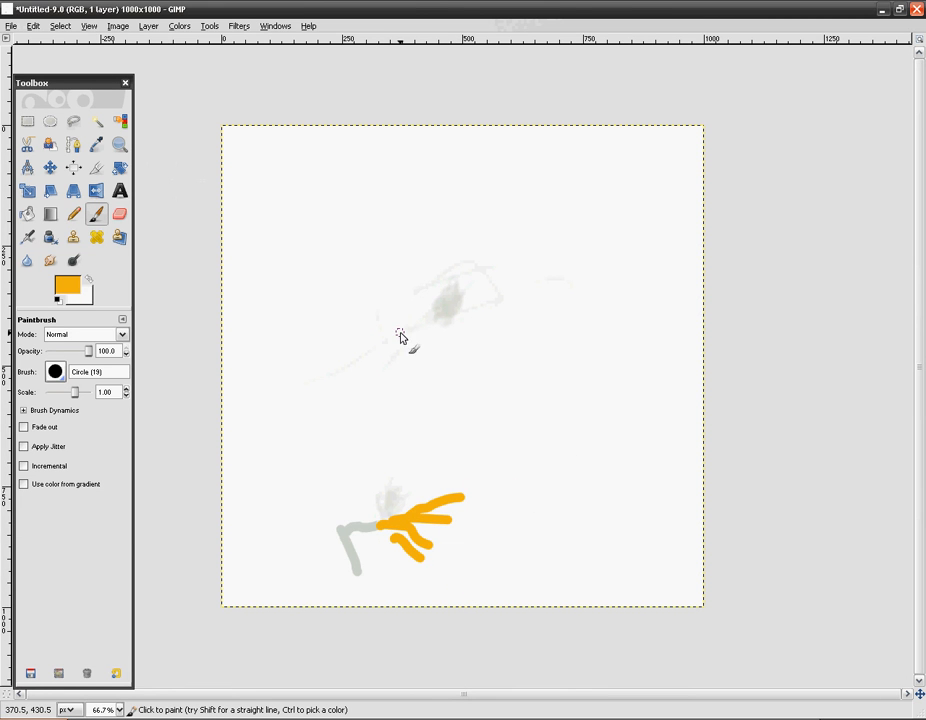
mouse_move(510, 414)
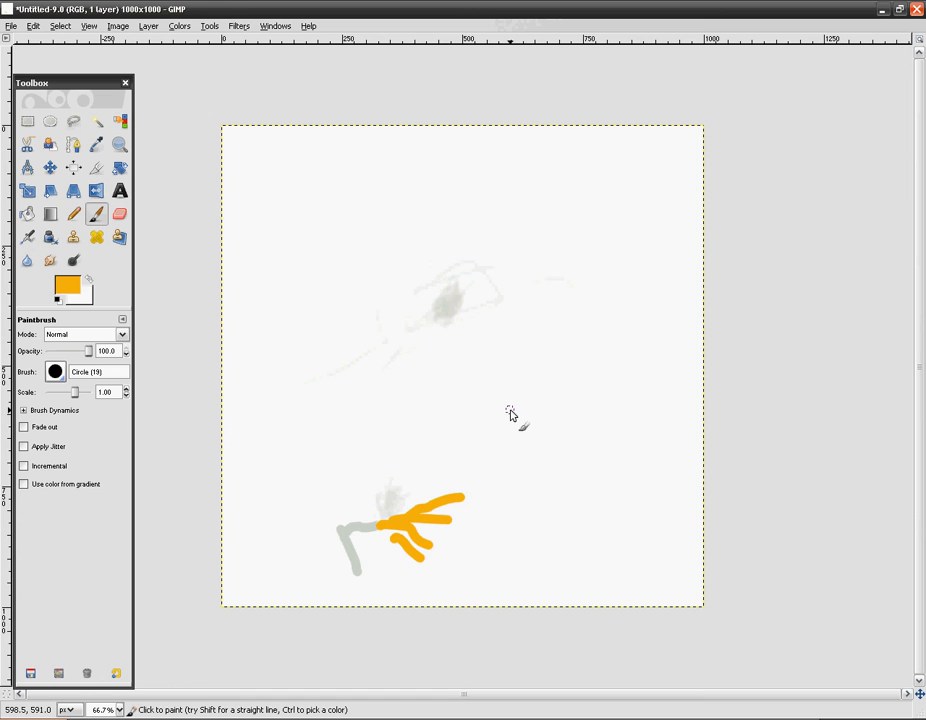
mouse_move(530, 432)
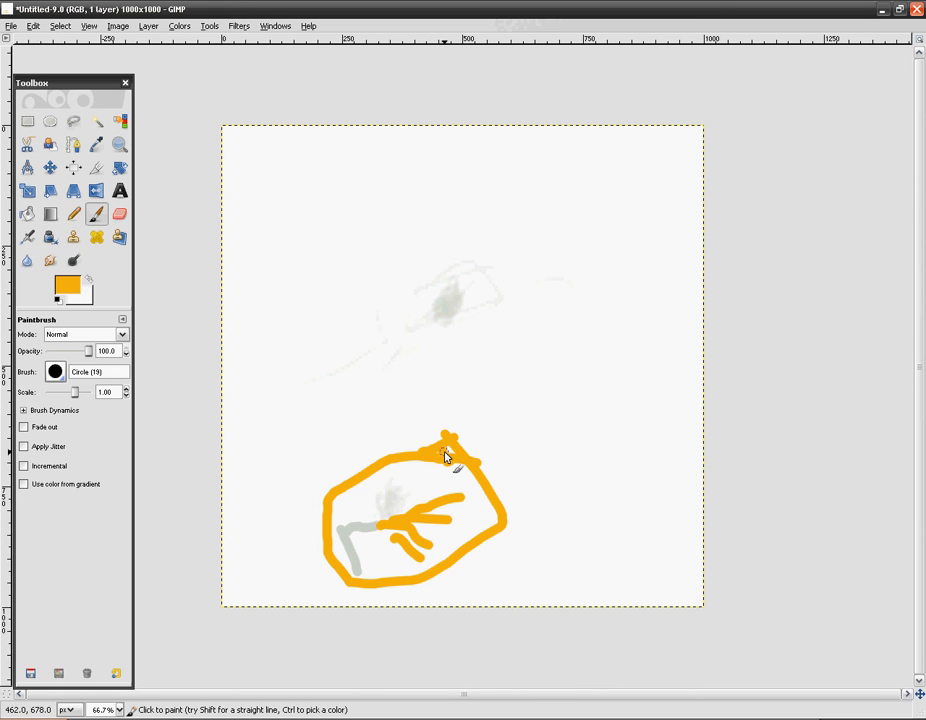
mouse_move(456, 420)
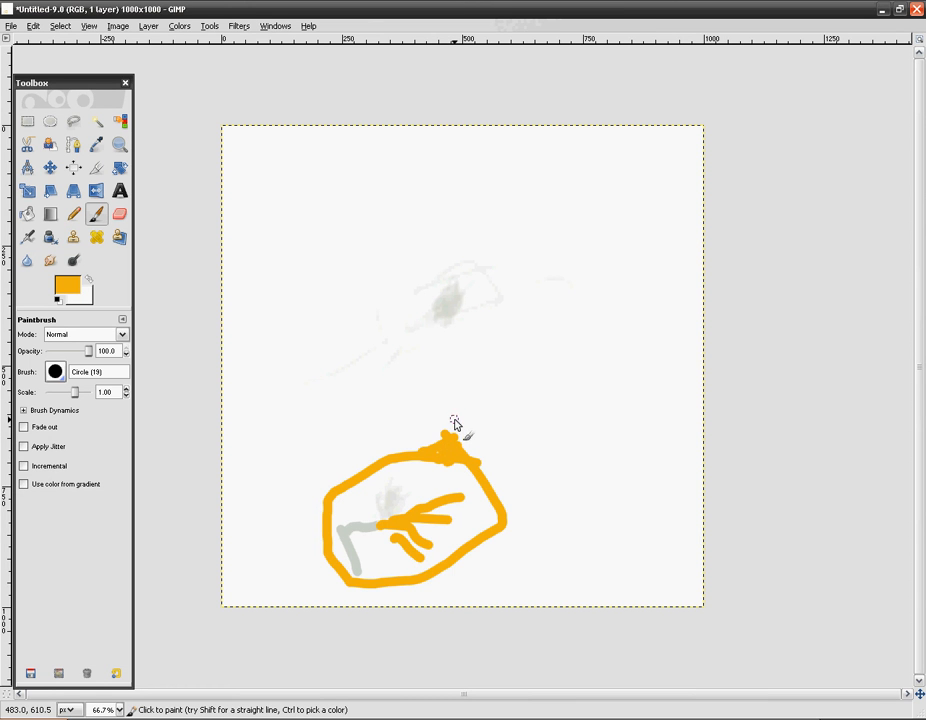
mouse_move(456, 420)
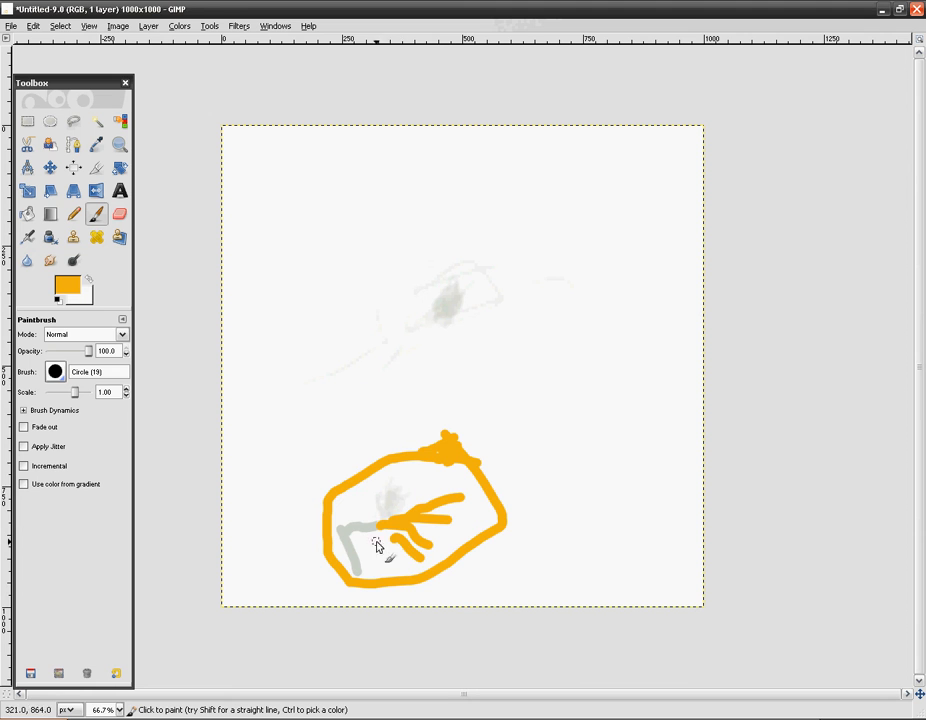
mouse_move(390, 476)
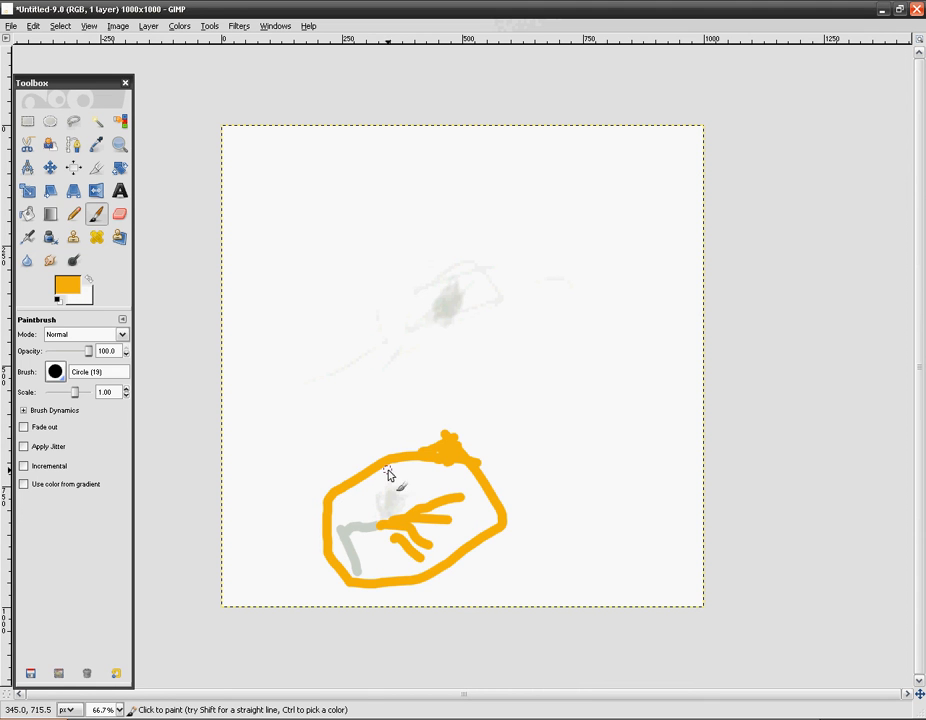
mouse_move(392, 456)
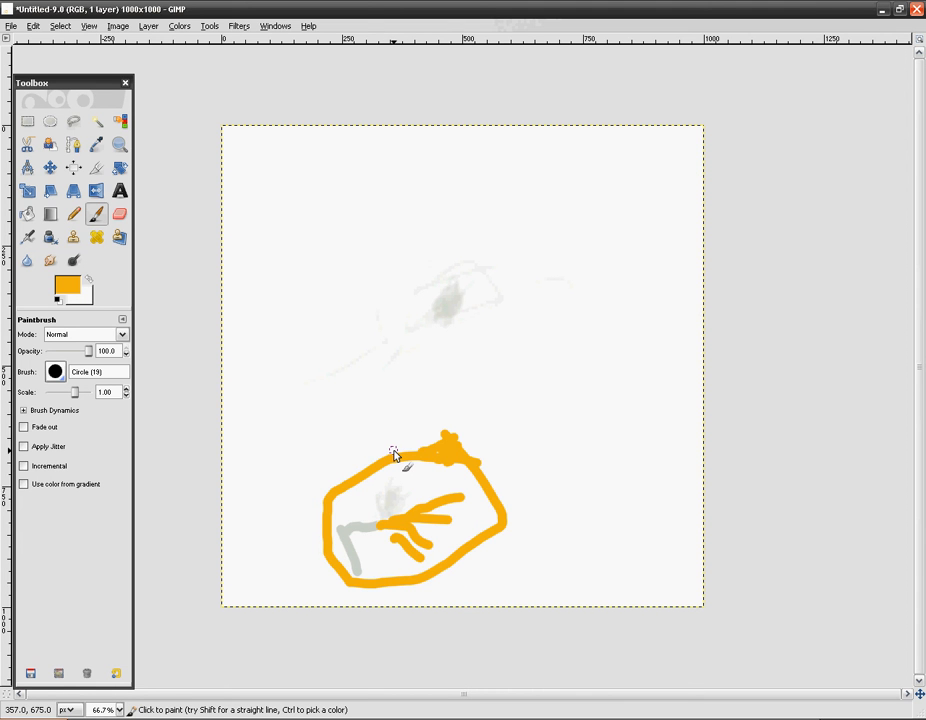